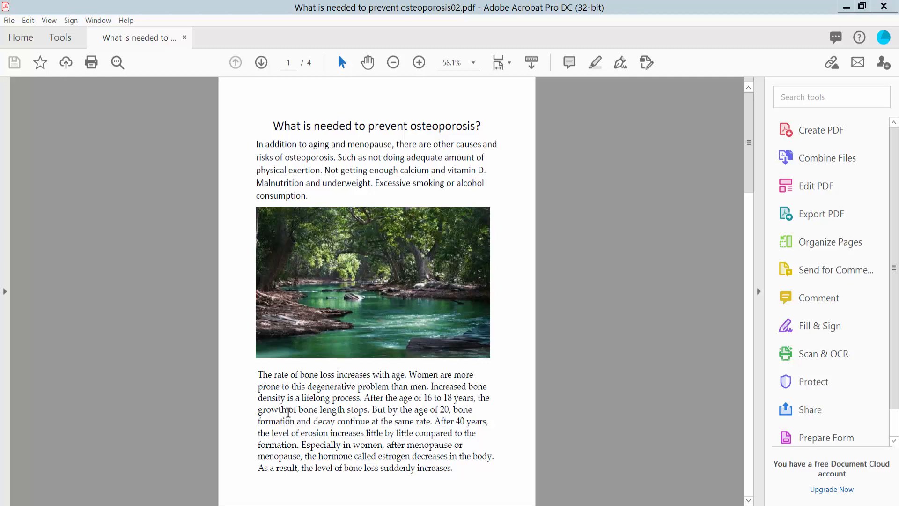
mouse_move(552, 150)
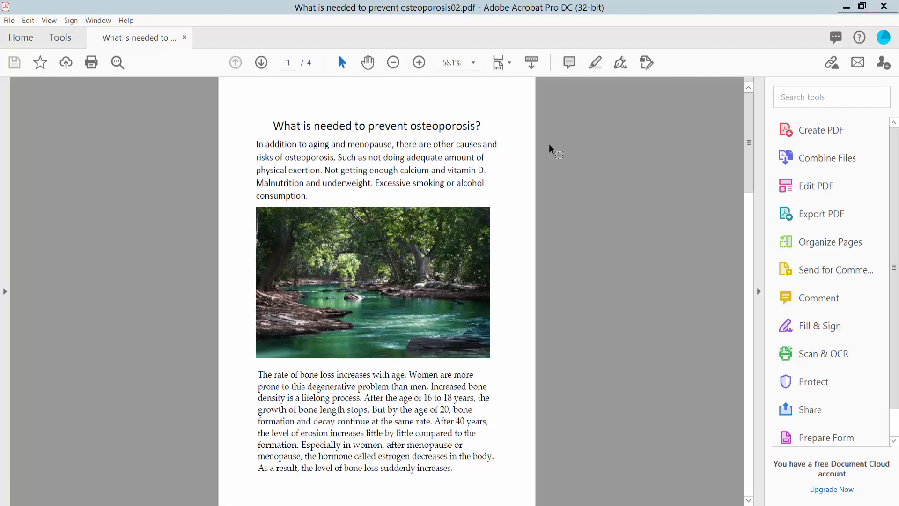
Start printing the PDF with Adobe PDF as the printer and one copy.
scroll(down, 3)
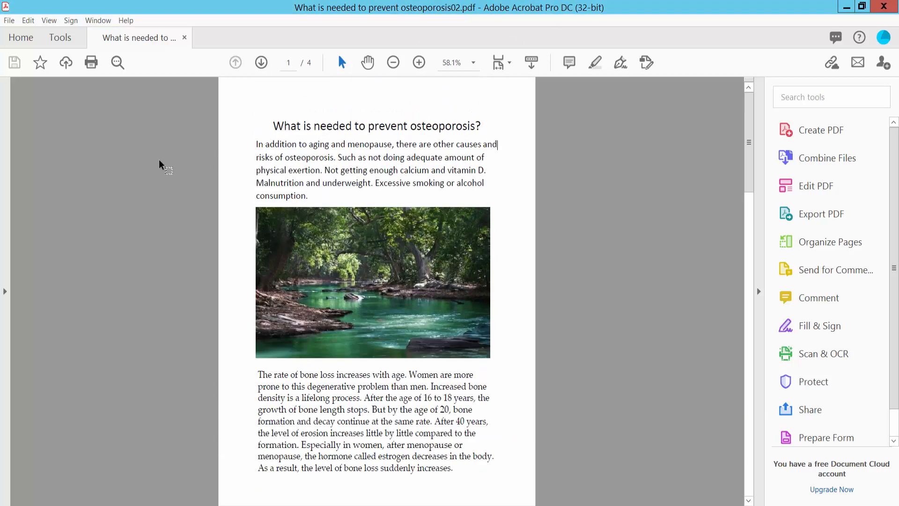
click(9, 20)
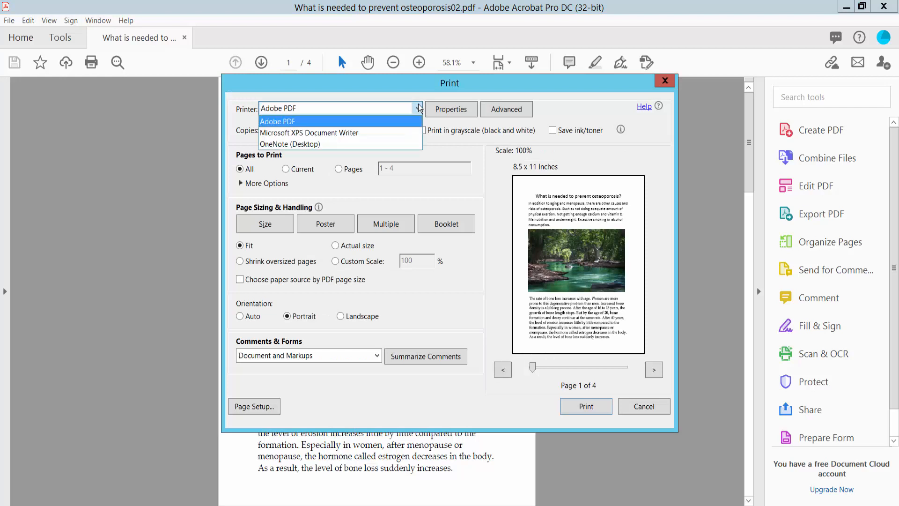
click(276, 121)
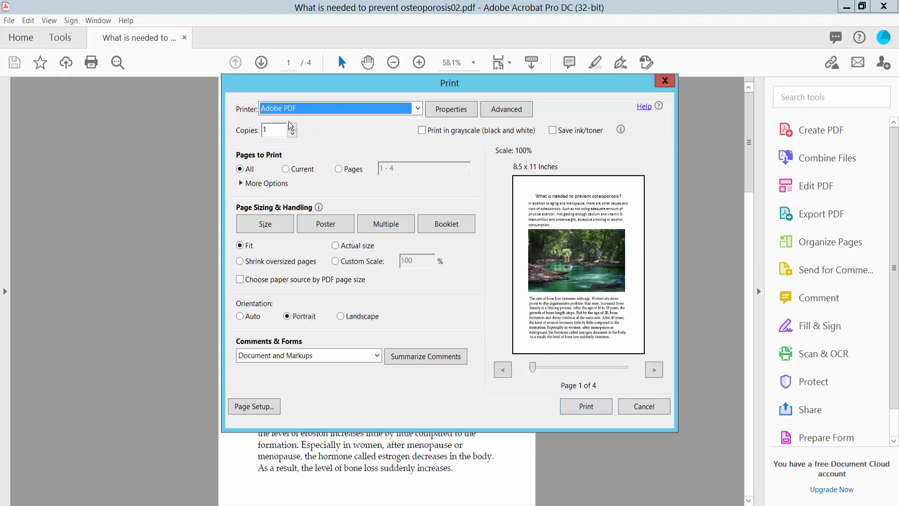
click(273, 130)
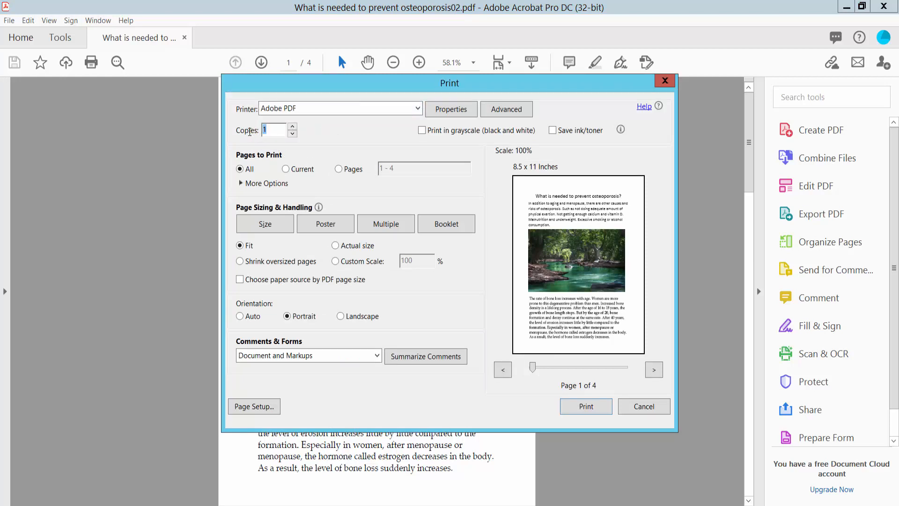
Try current-page and page-range options, settle on all pages, and review Comments & Forms.
click(285, 168)
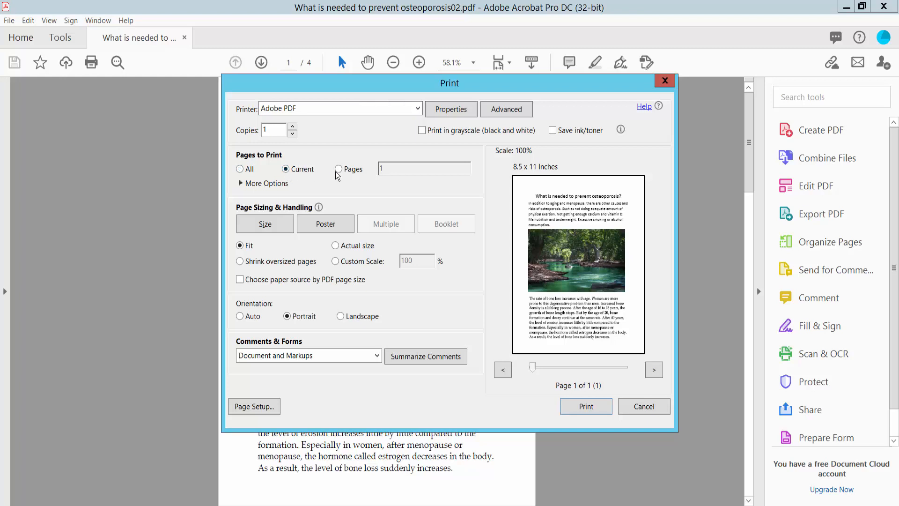
click(339, 169)
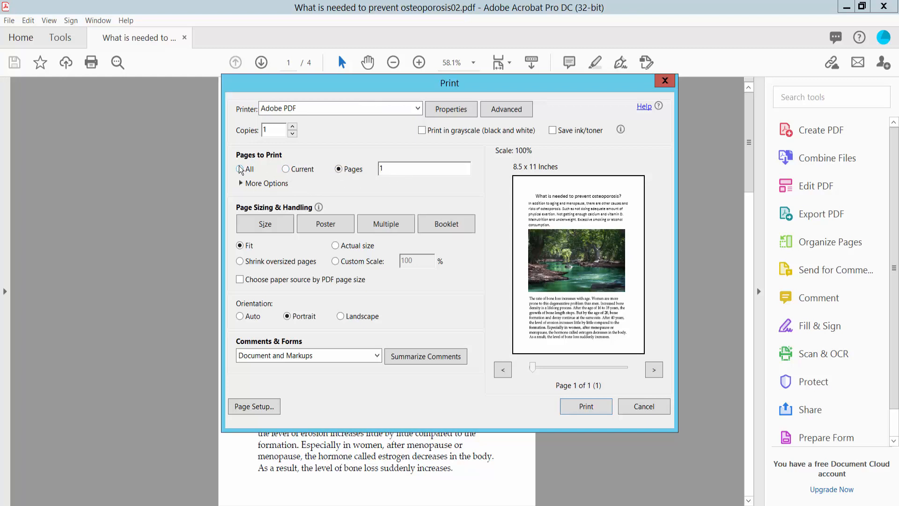
click(239, 169)
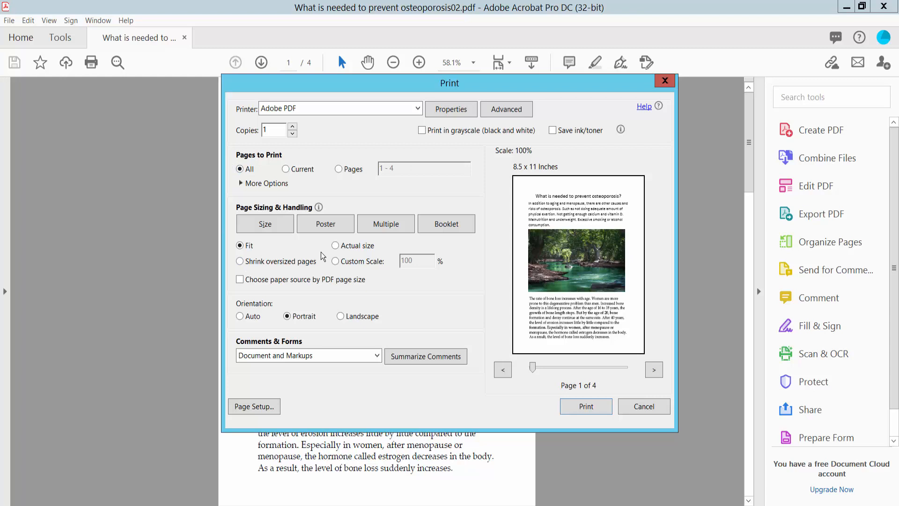
click(240, 246)
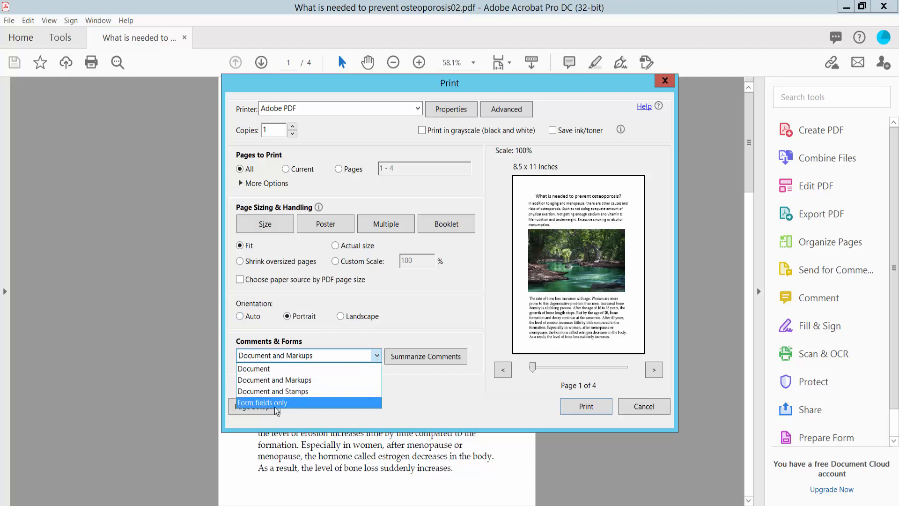
mouse_move(253, 368)
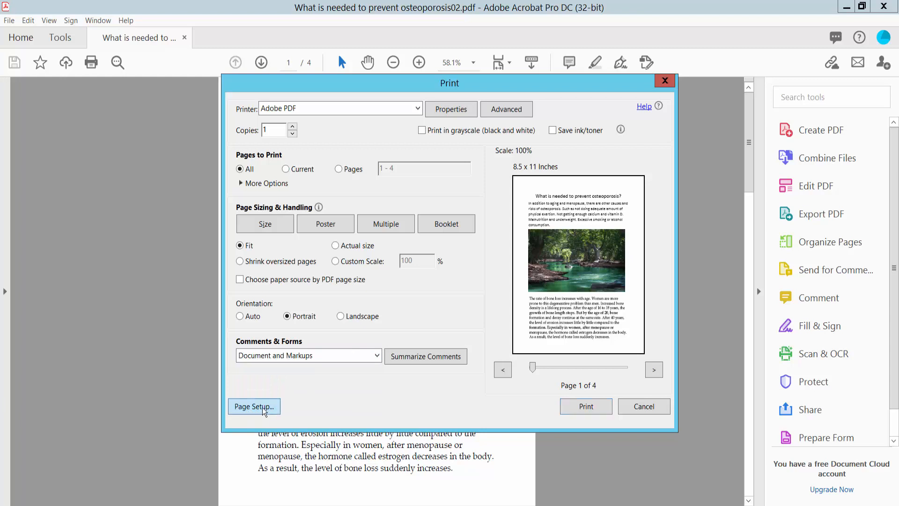
Set the paper size to Ledger (17 x 11 in) in Page Setup.
click(253, 406)
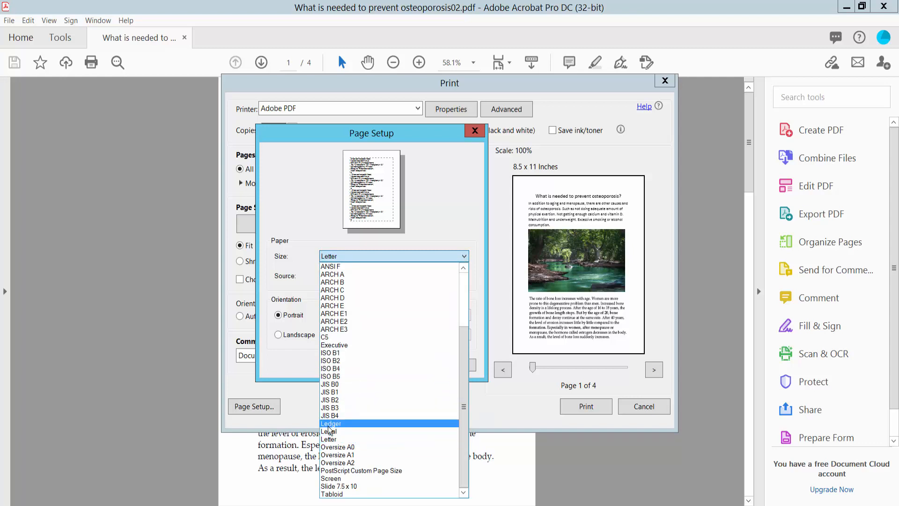
mouse_move(344, 427)
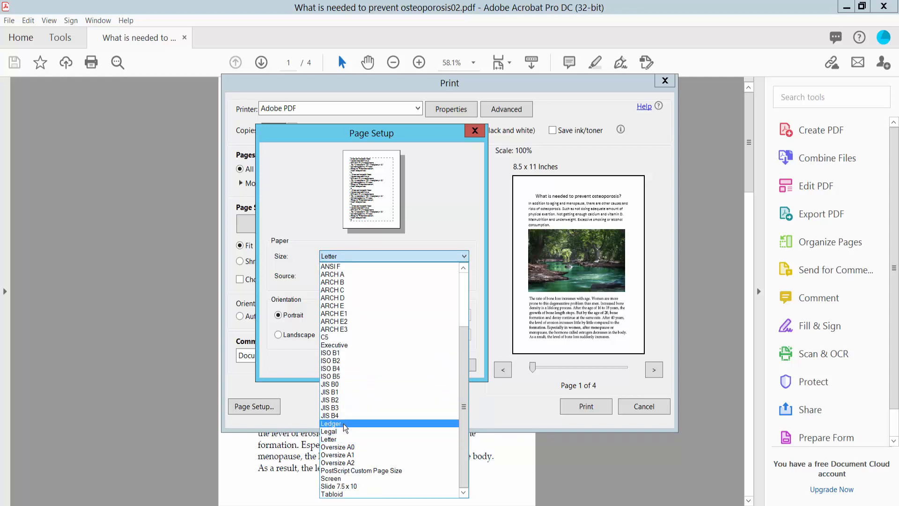
click(331, 423)
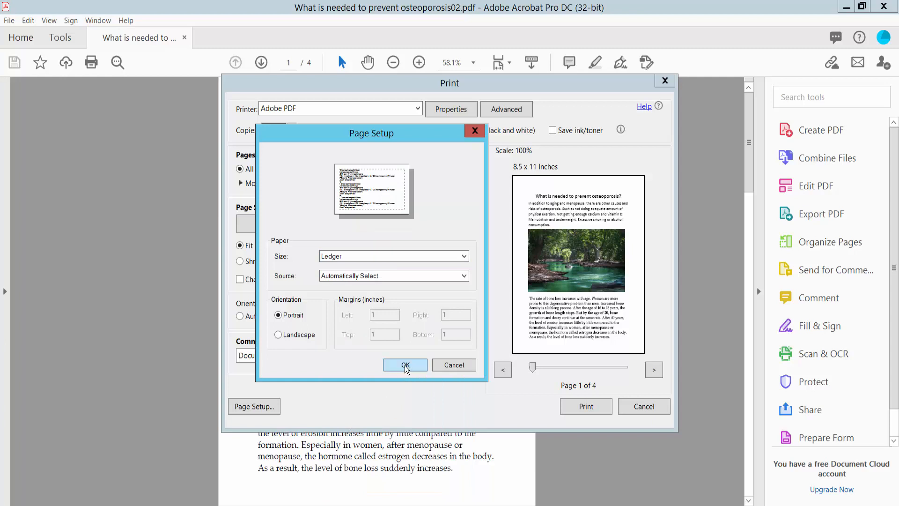
click(405, 365)
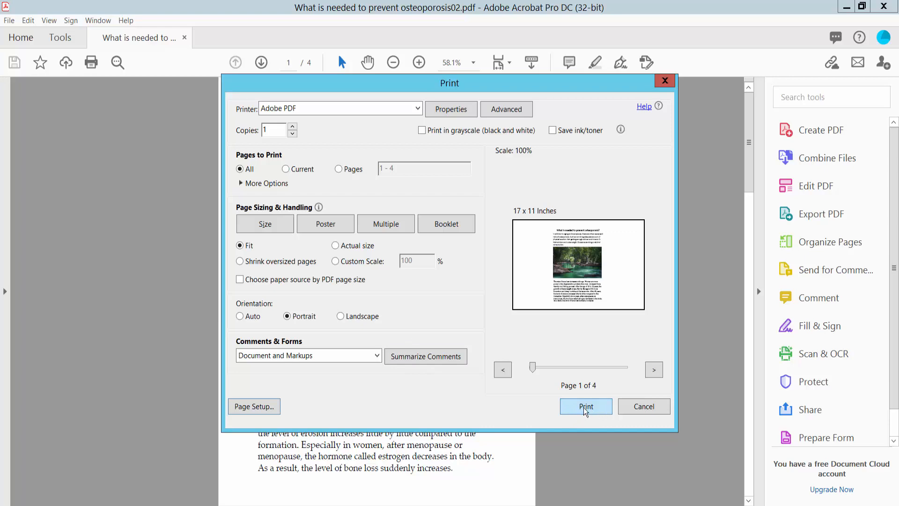
Print to Adobe PDF, saving the new file under a name with '2589' added.
click(585, 406)
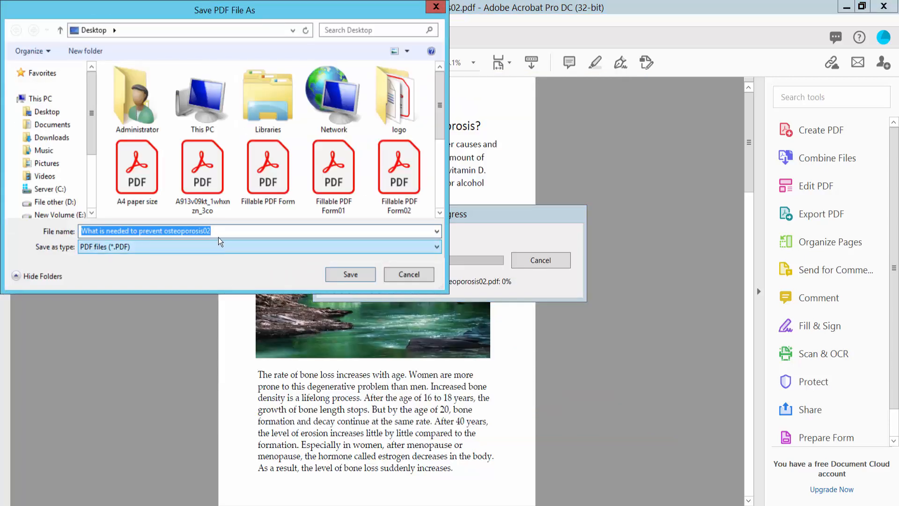
text(2589)
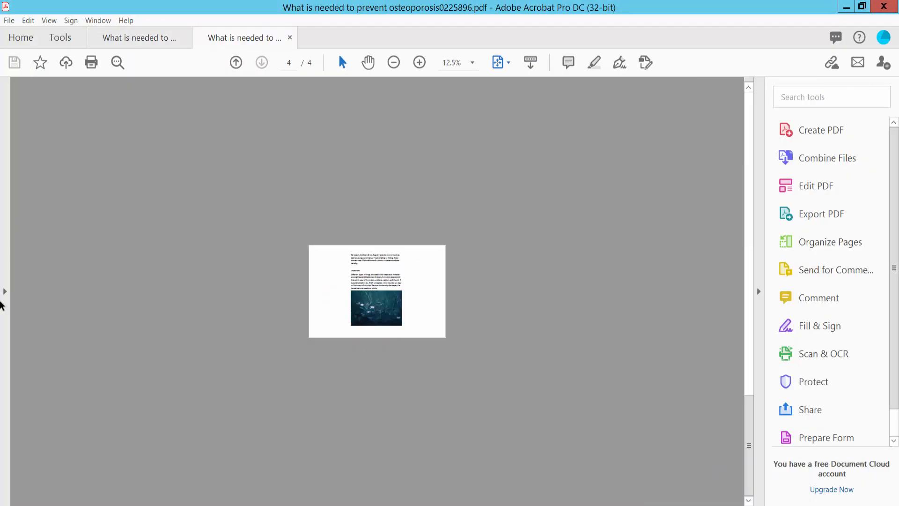
Show the new PDF's page thumbnails and zoom in on its first landscape page.
click(12, 95)
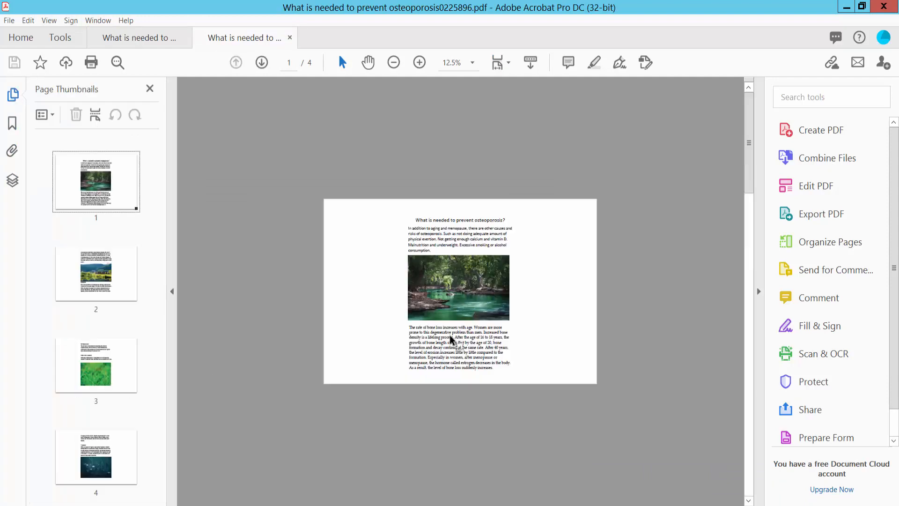
click(419, 62)
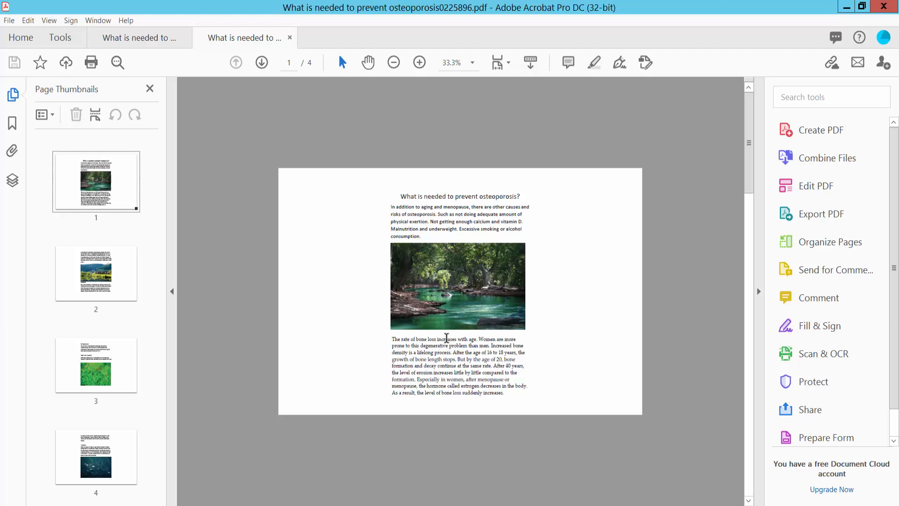